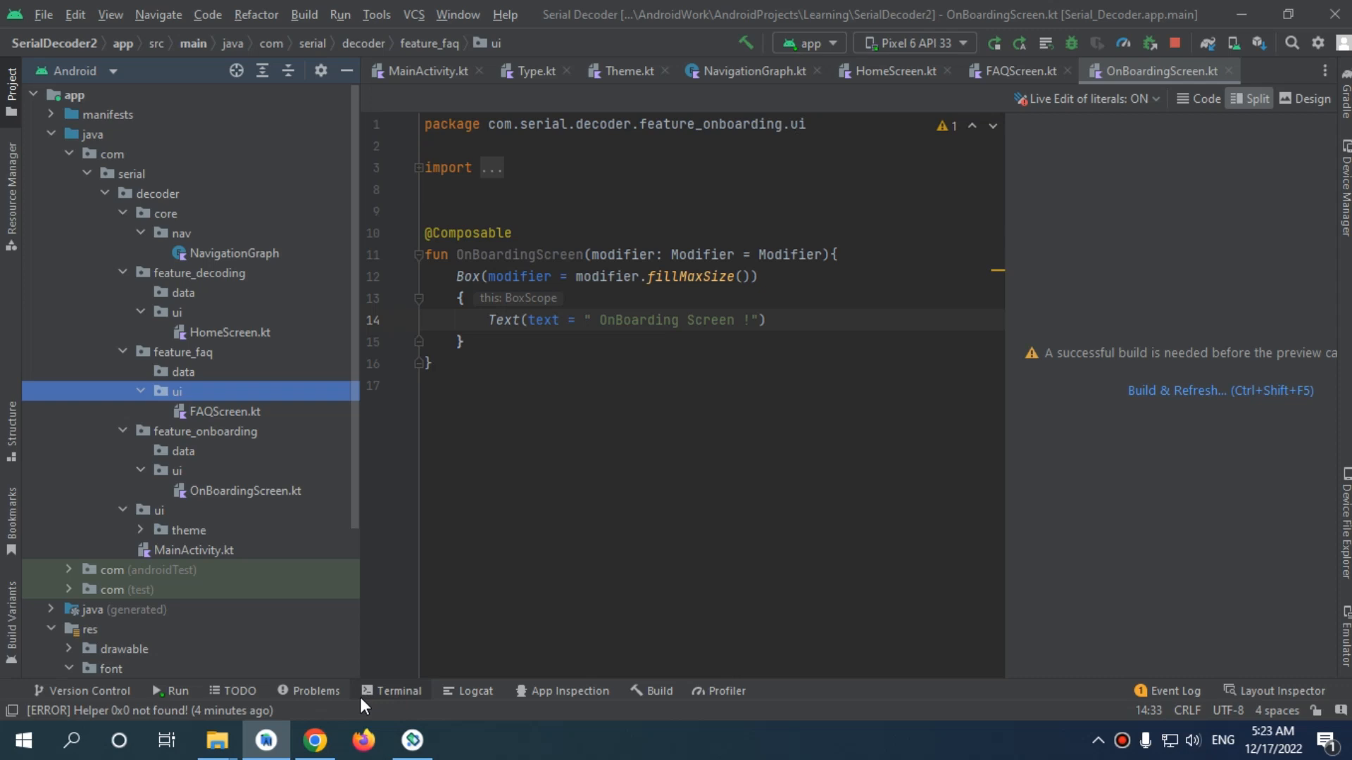
Step: Switch to Chrome showing the Navigating with Compose dependency setup page
{"action": "left_click", "coordinate": [315, 739]}
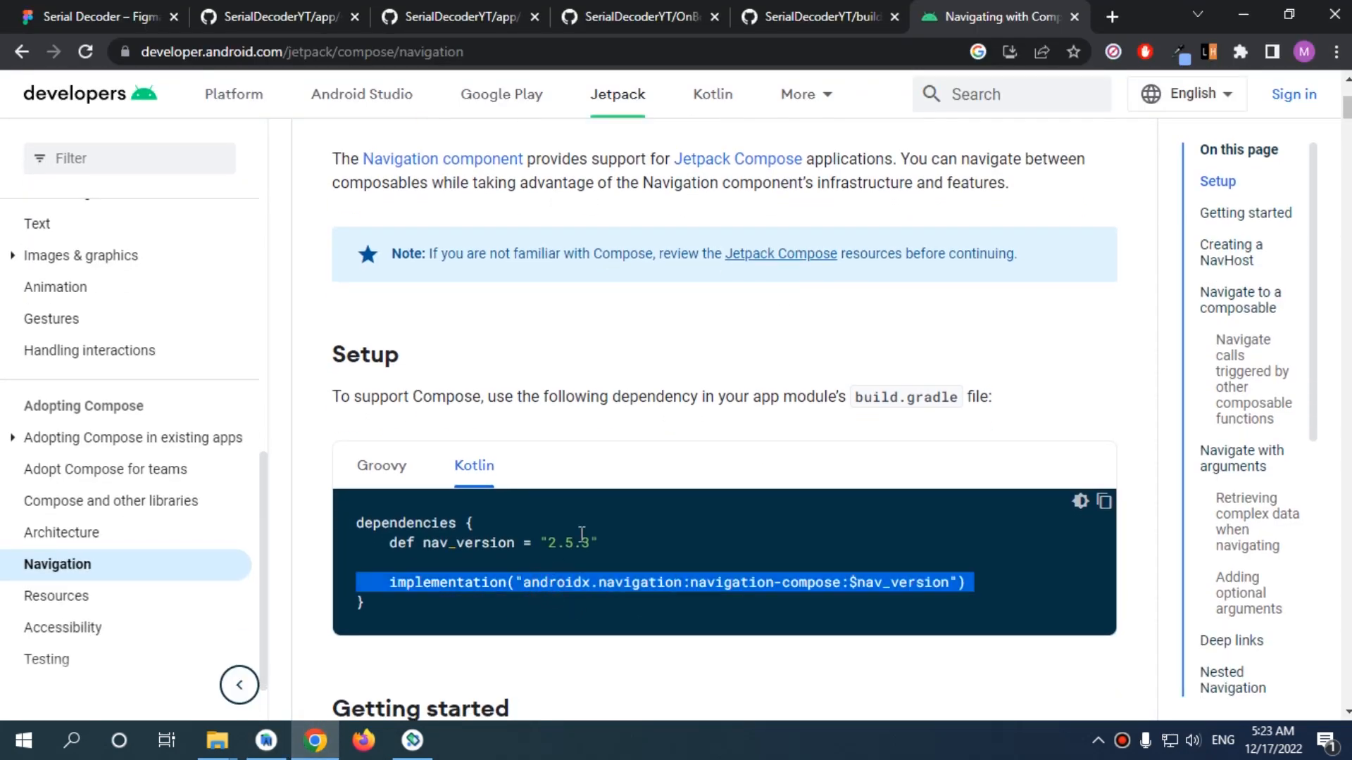
Step: Return to Android Studio with the app module's build.gradle ready for editing
{"action": "left_click", "coordinate": [266, 740]}
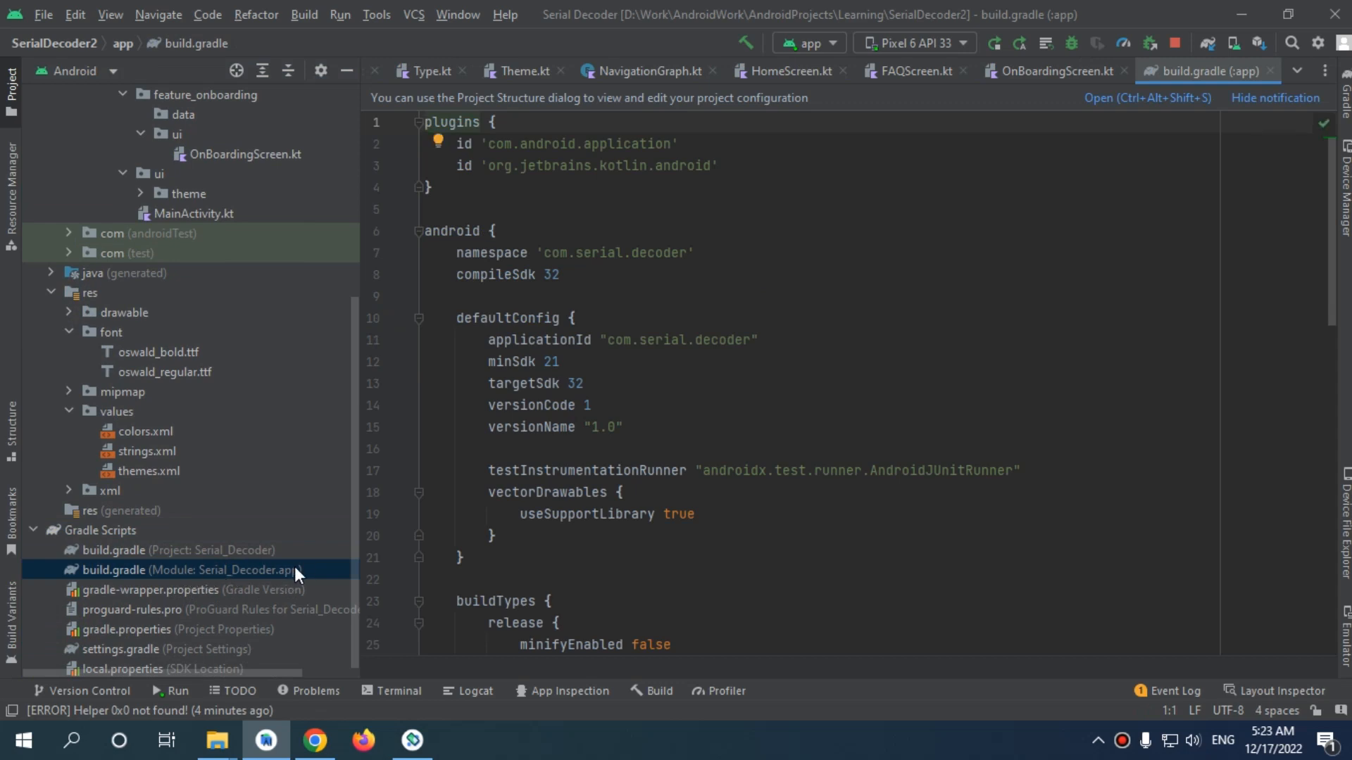
Step: Add implementation("androidx.navigation:navigation-compose:$nav_version") to the app build.gradle dependencies
{"action": "scroll", "scroll_direction": "down", "scroll_amount": 3}
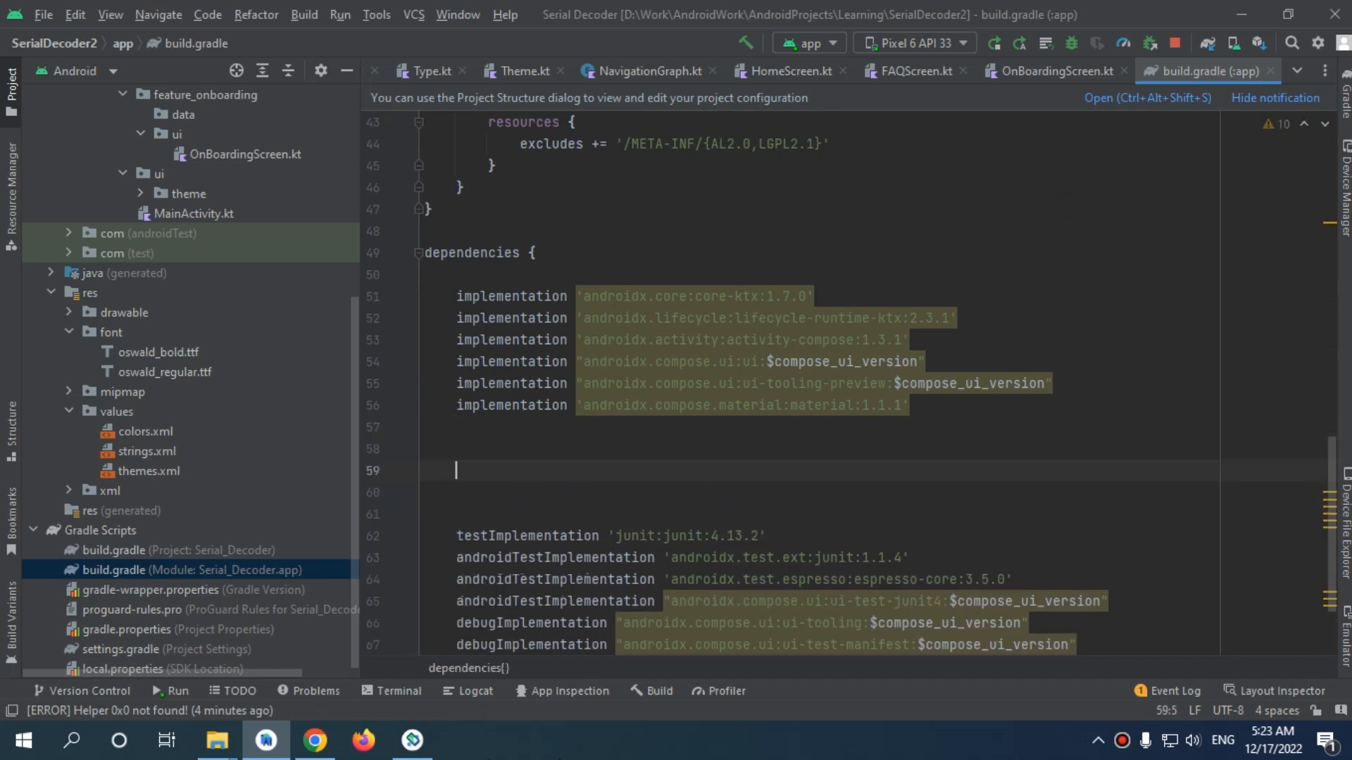
{"action": "type", "text": "implementation(\"androidx.navigation:navigation-compose:$nav_version\")"}
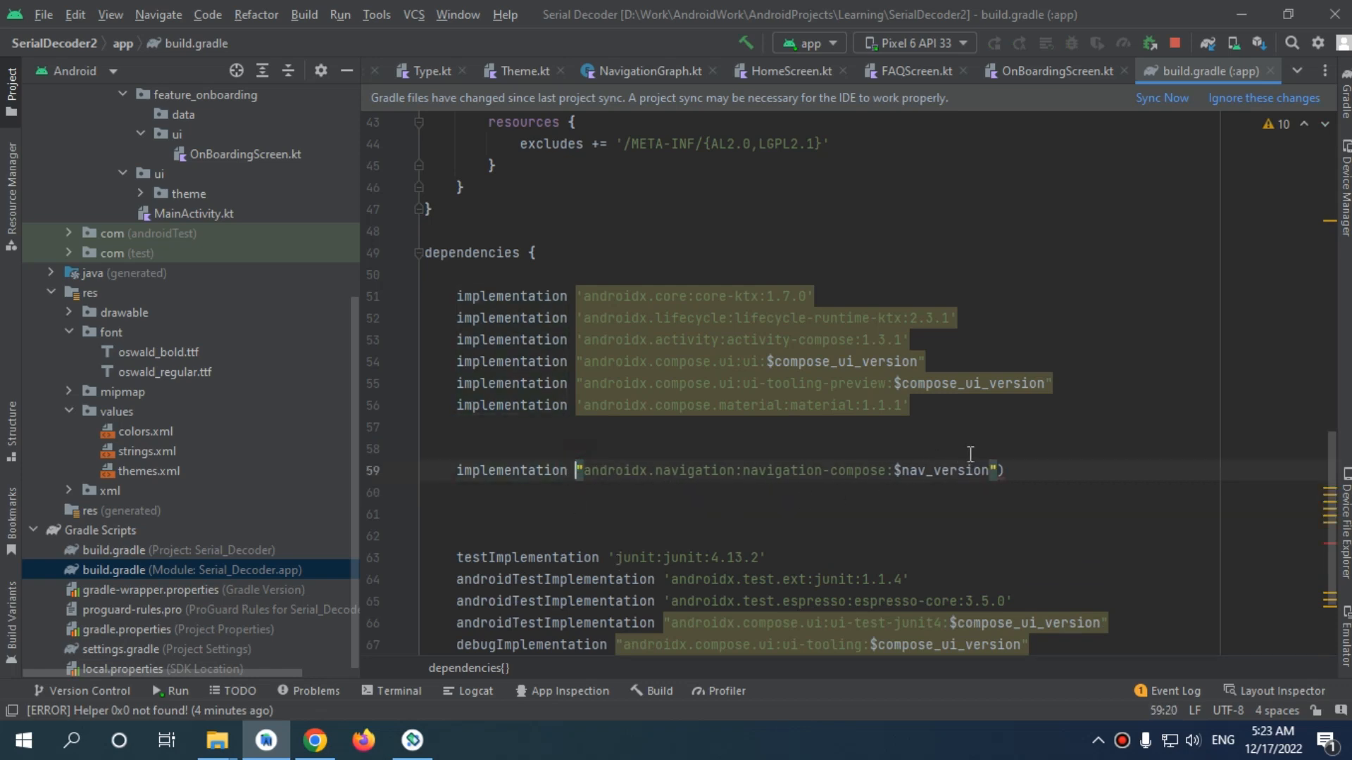
Step: Start a 'nav_version =' entry in the project build.gradle ext block, grabbing 2.5.3 from Chrome
{"action": "double_click", "coordinate": [939, 470]}
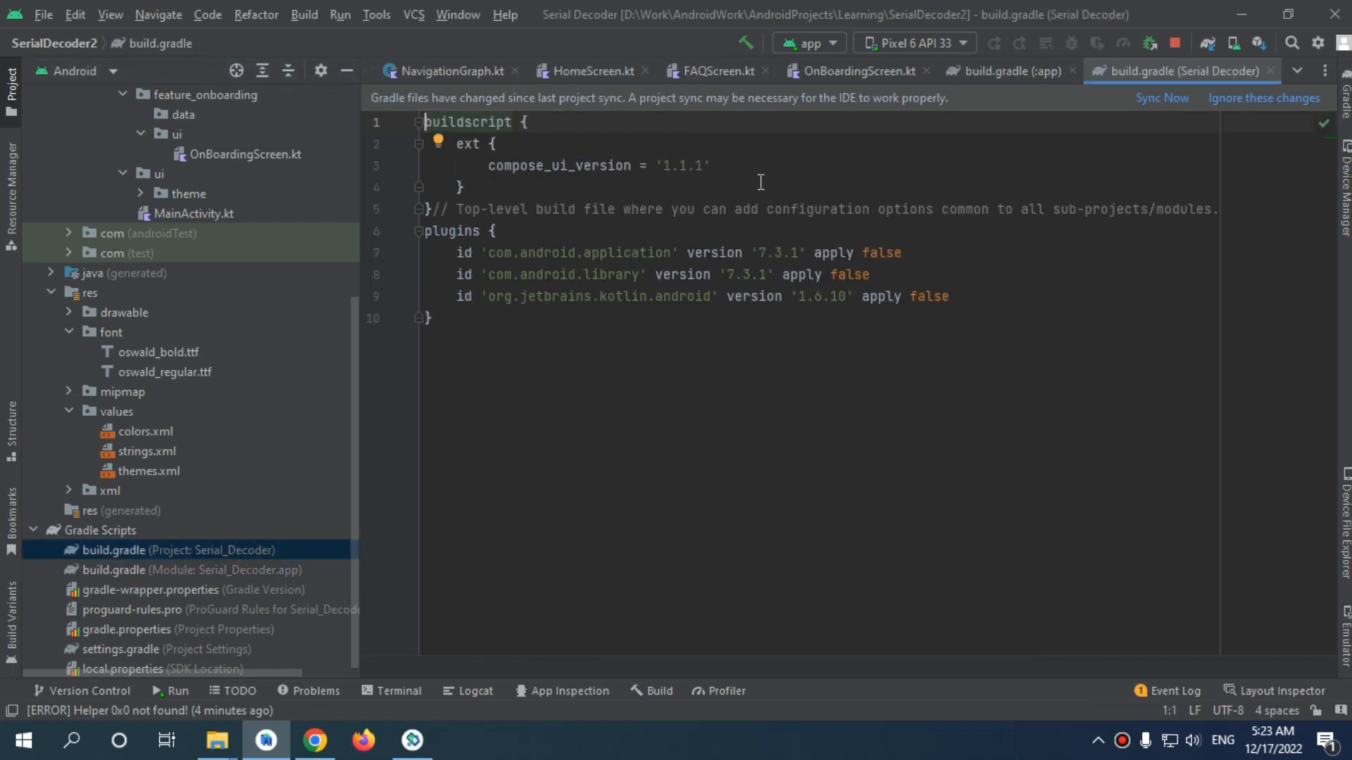
{"action": "key", "text": "enter"}
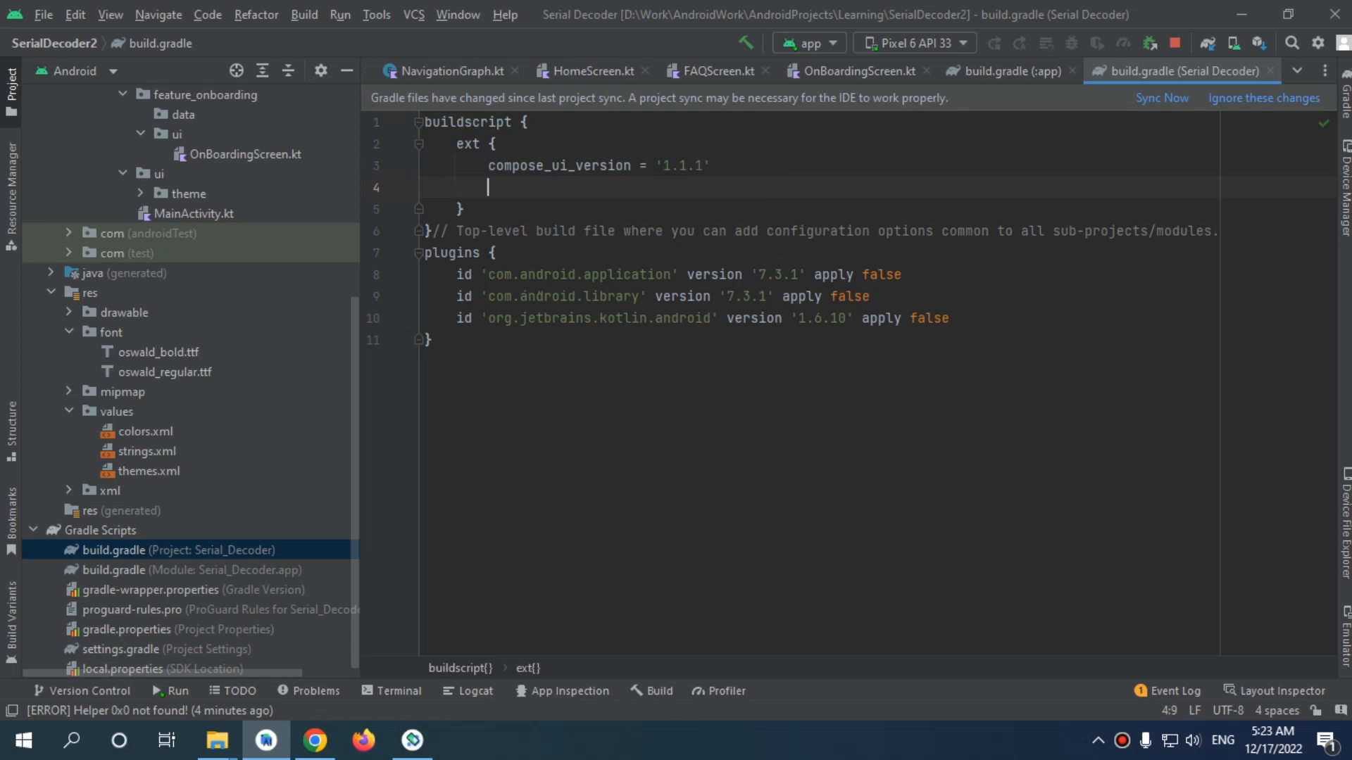
{"action": "type", "text": "nav_version ="}
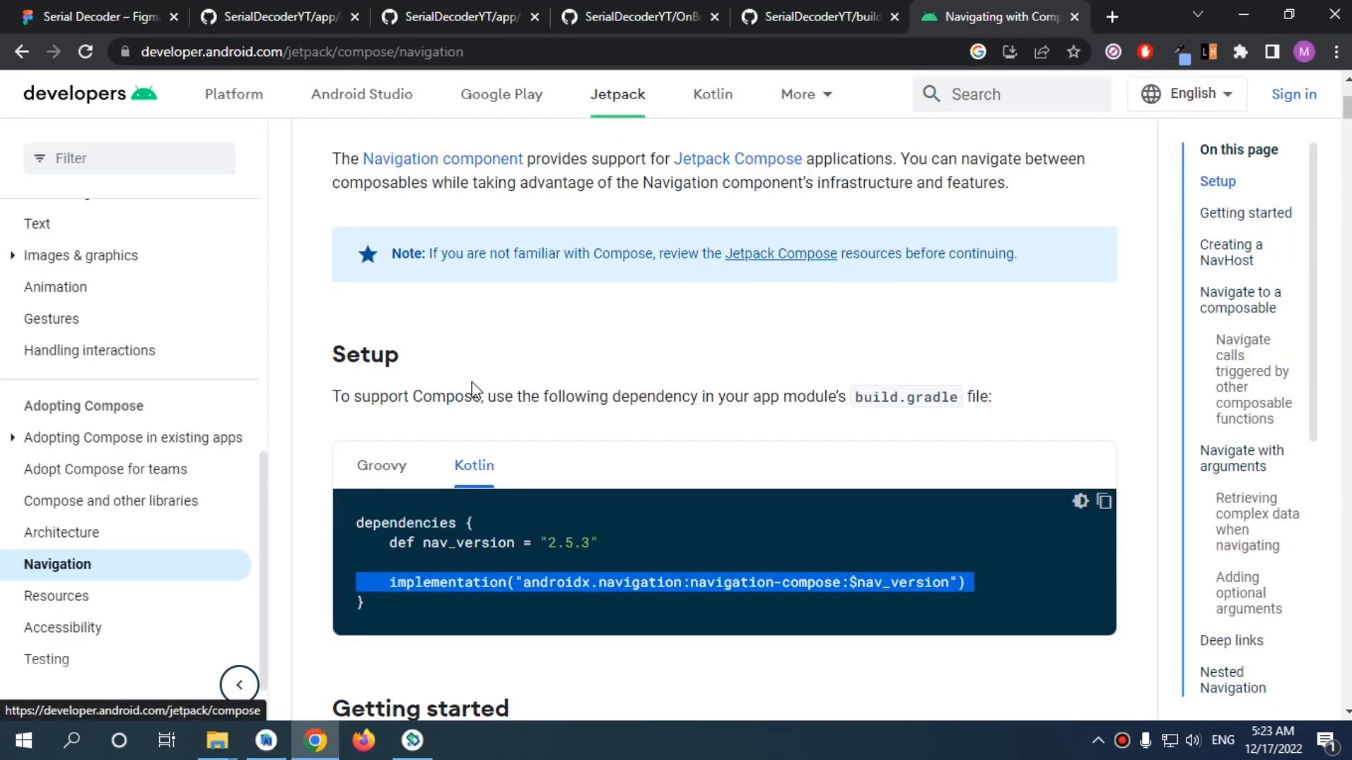
{"action": "double_click", "coordinate": [562, 542]}
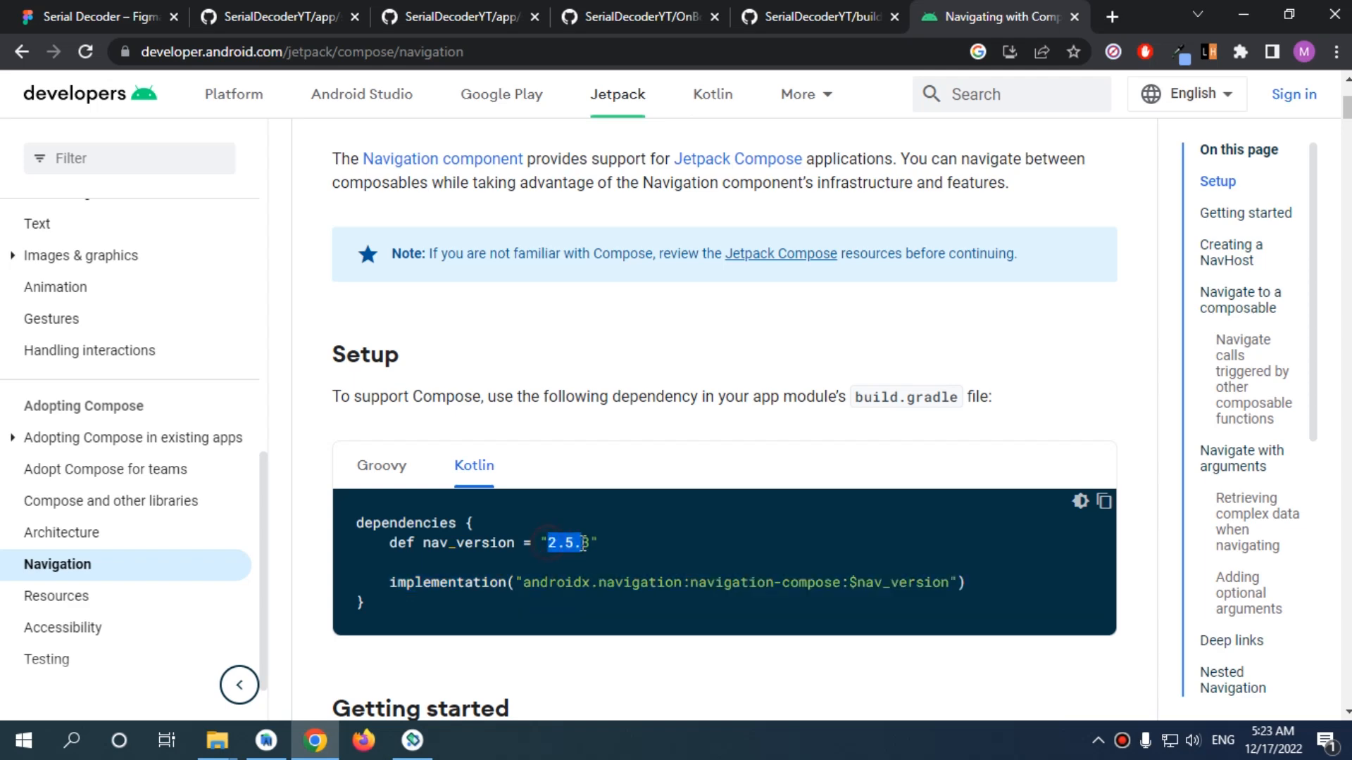
{"action": "left_click", "coordinate": [266, 739]}
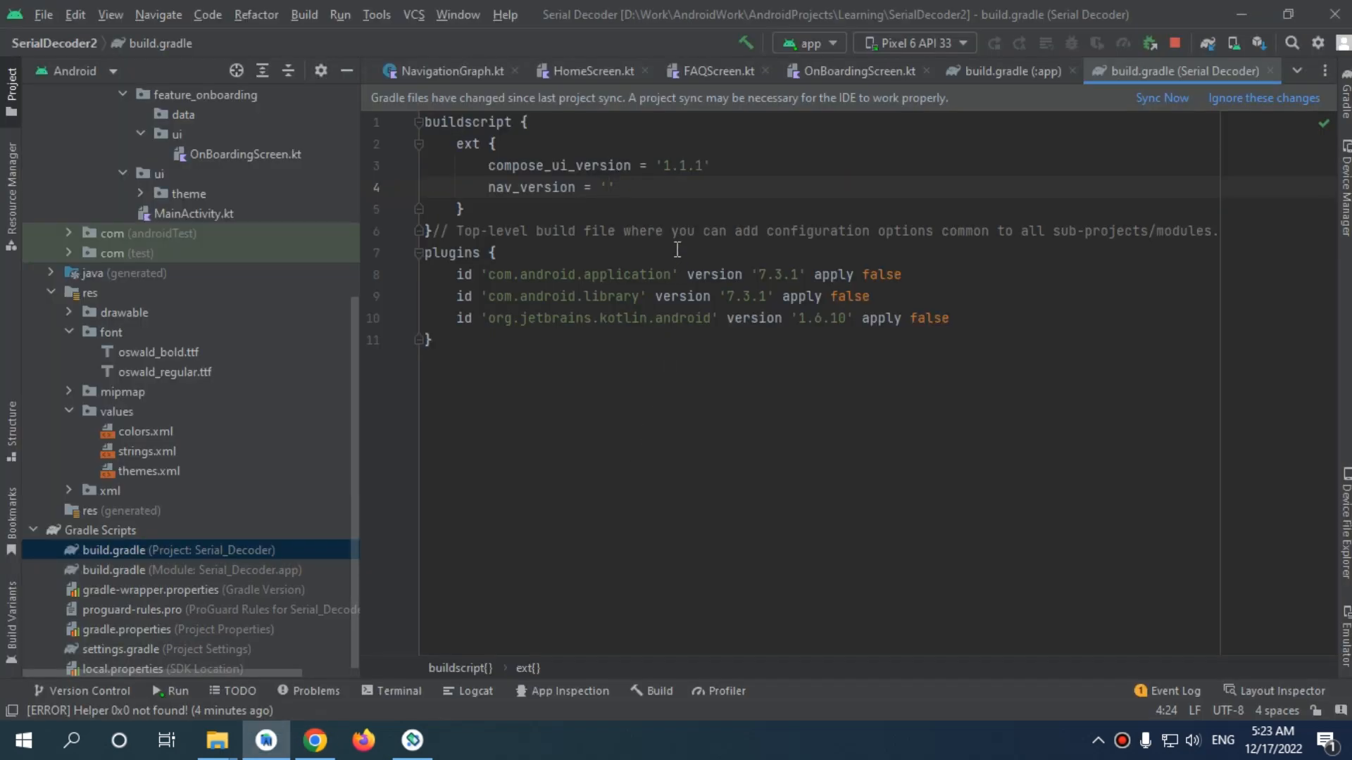
Step: Set nav_version to '2.5.3' and sync the project with Gradle
{"action": "type", "text": "2.5.3"}
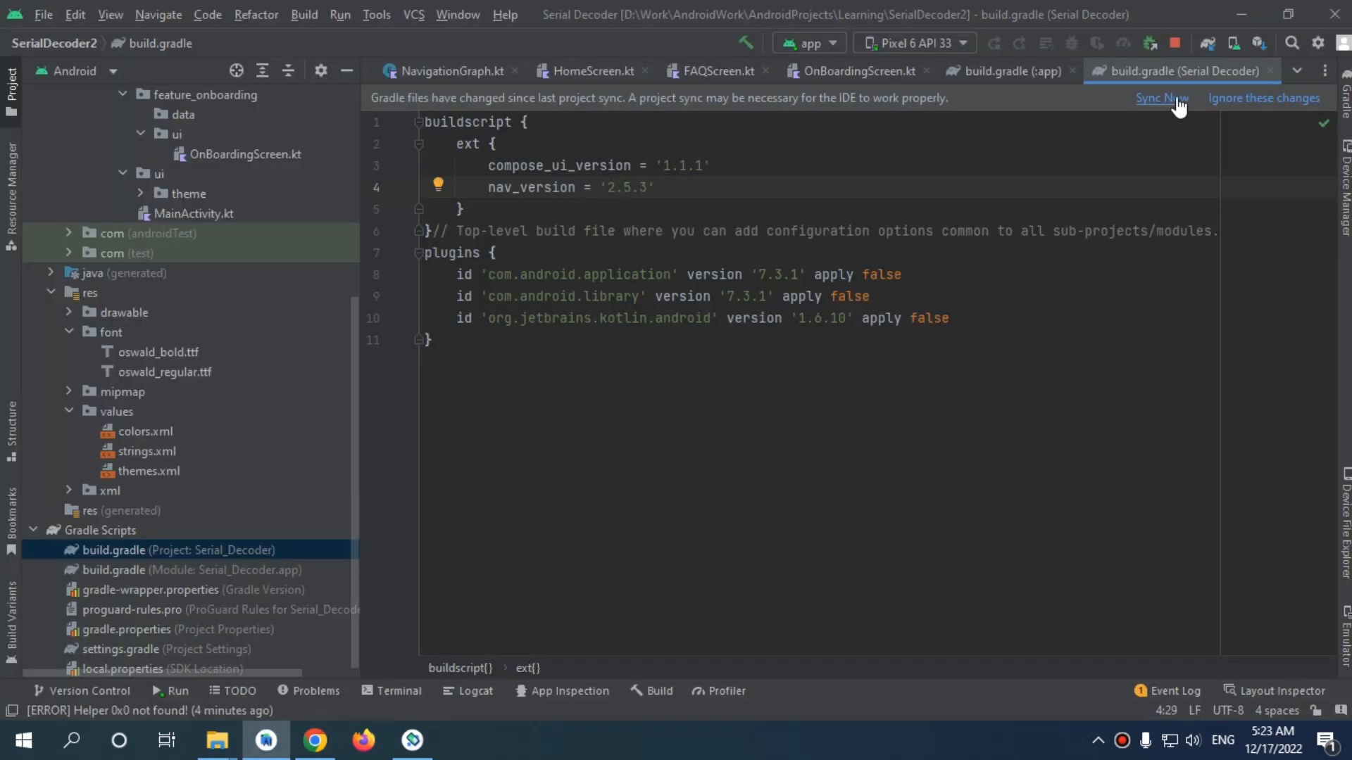
{"action": "left_click", "coordinate": [1159, 97]}
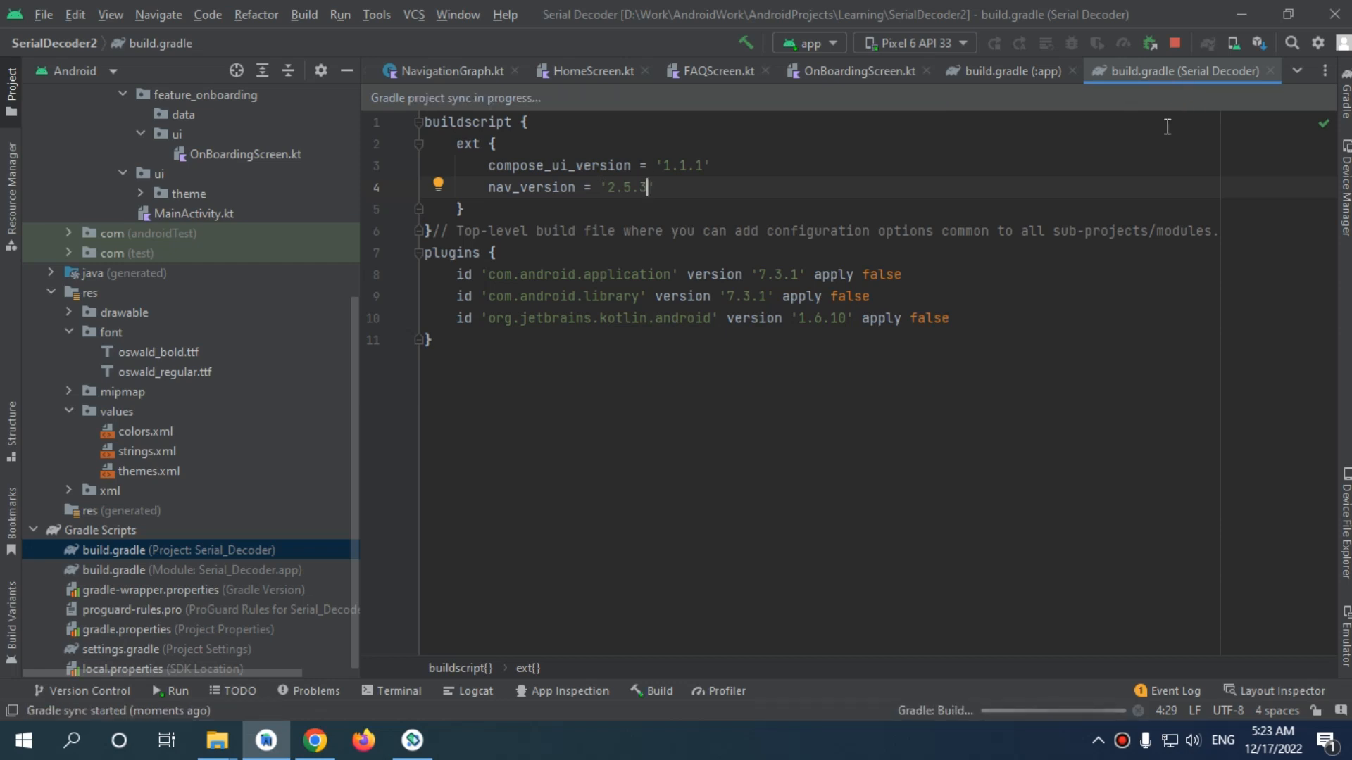